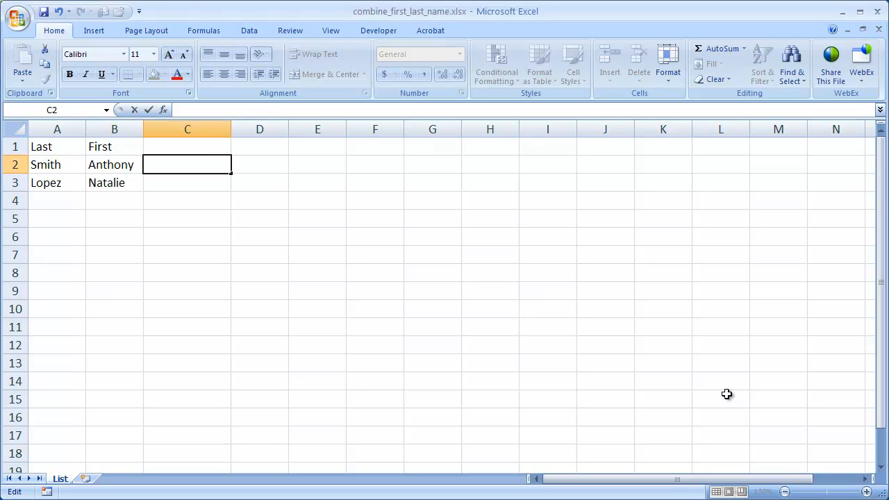
{"action": "mouse_move", "coordinate": [674, 381]}
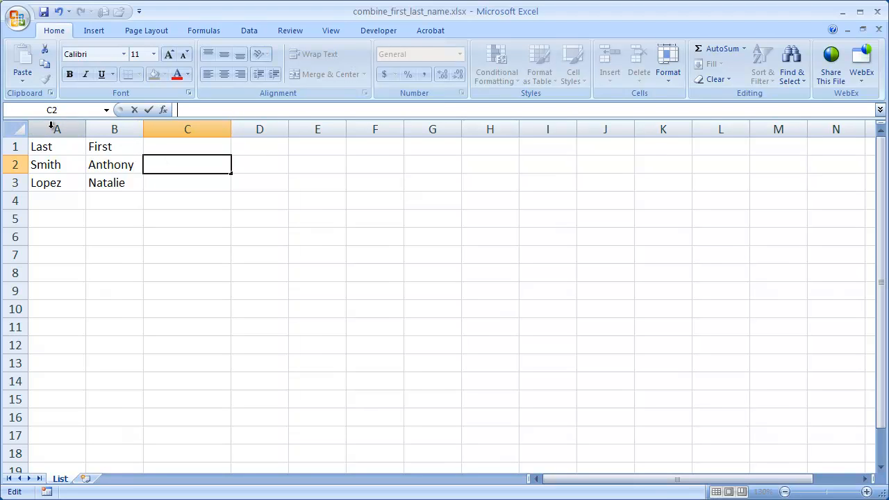
- Select the first-name column, then Smith, ending on empty cell C2
{"action": "left_click", "coordinate": [114, 129]}
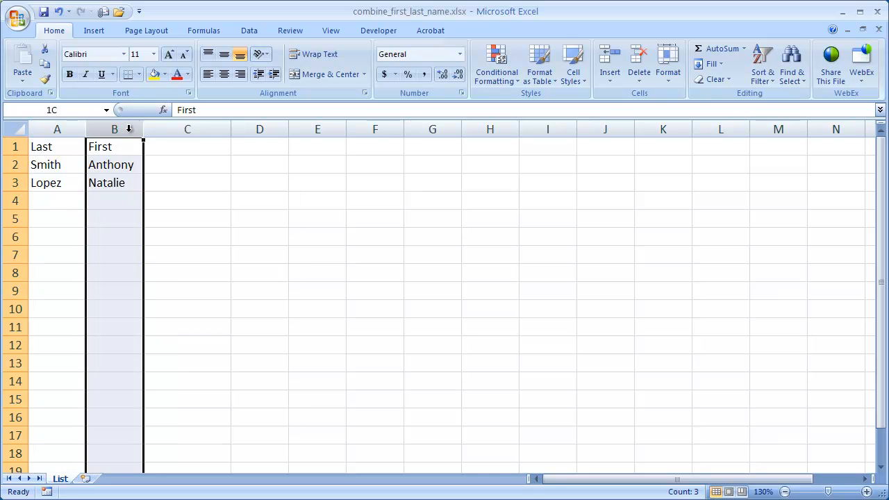
{"action": "left_click", "coordinate": [187, 147]}
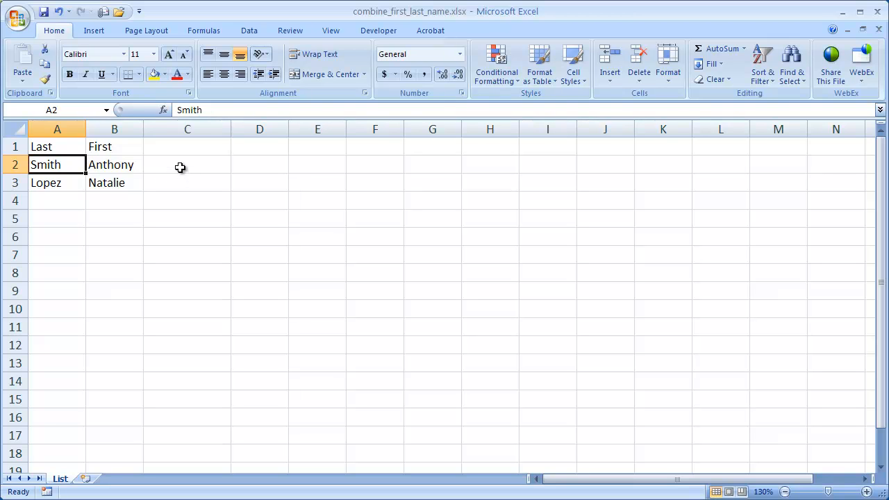
{"action": "left_click", "coordinate": [187, 165]}
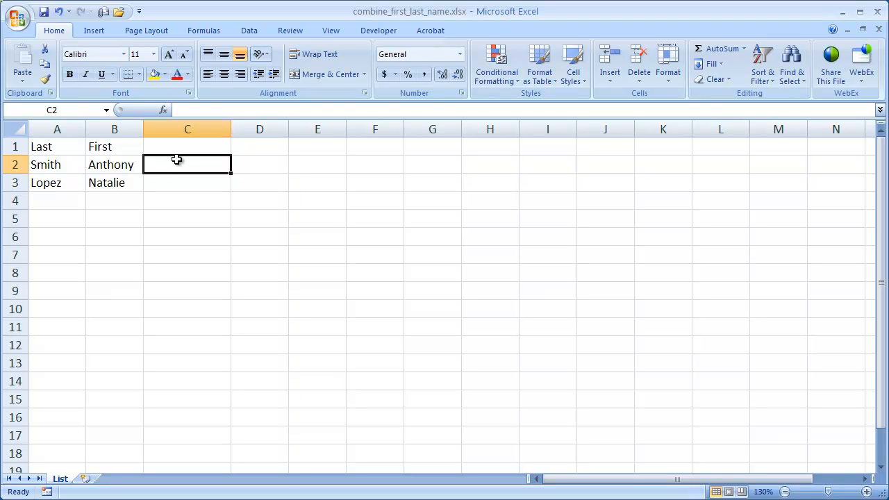
{"action": "mouse_move", "coordinate": [180, 177]}
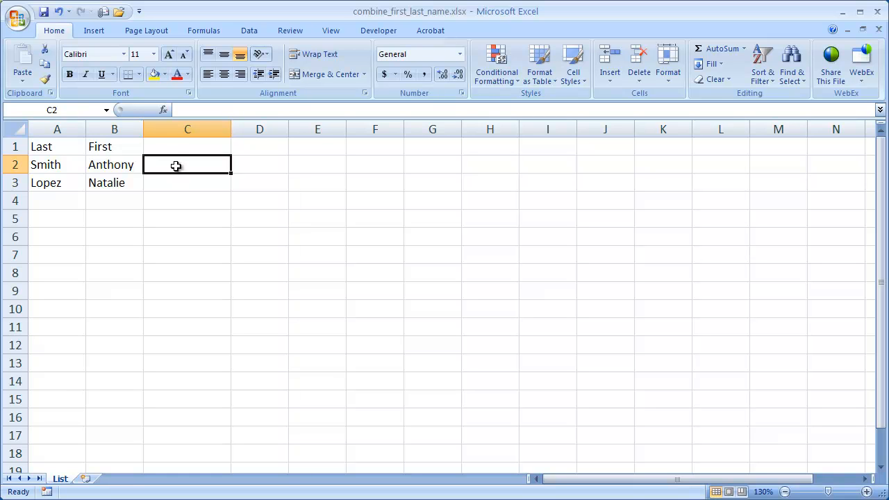
{"action": "mouse_move", "coordinate": [174, 27]}
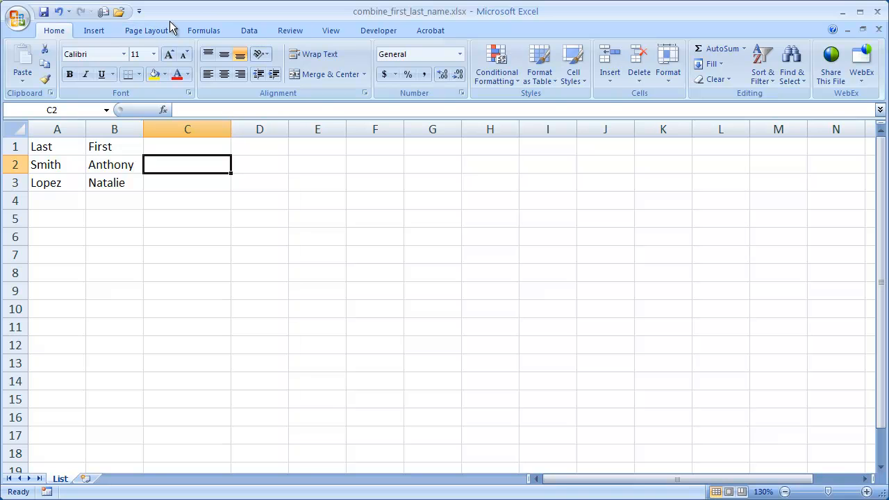
- Preview the CONCATENATE arguments and Insert Function dialogs, cancelling both without inserting
{"action": "left_click", "coordinate": [203, 30]}
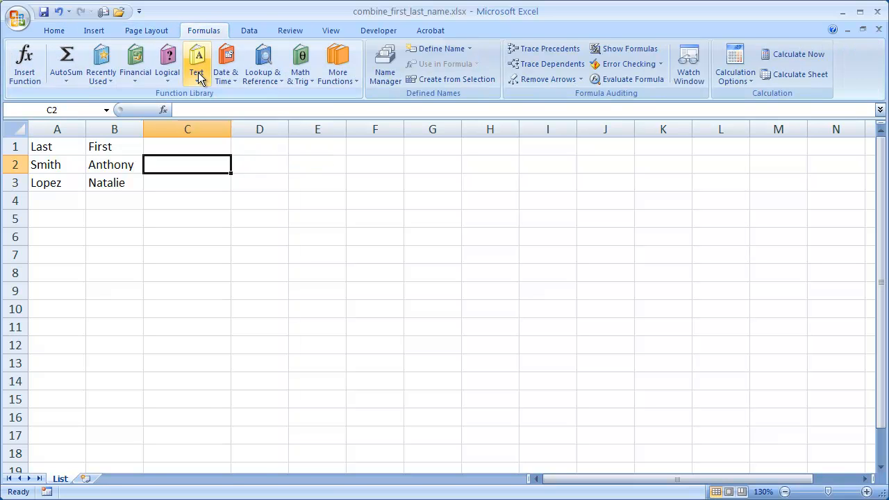
{"action": "left_click", "coordinate": [198, 63]}
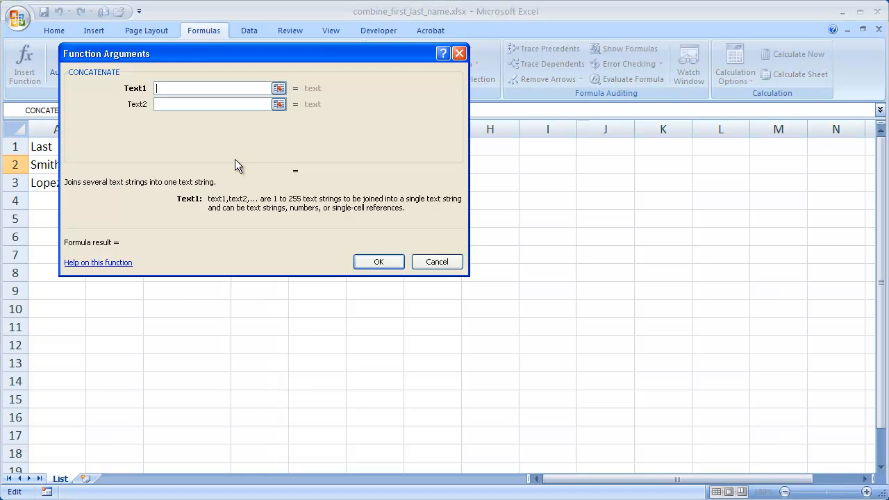
{"action": "mouse_move", "coordinate": [212, 89]}
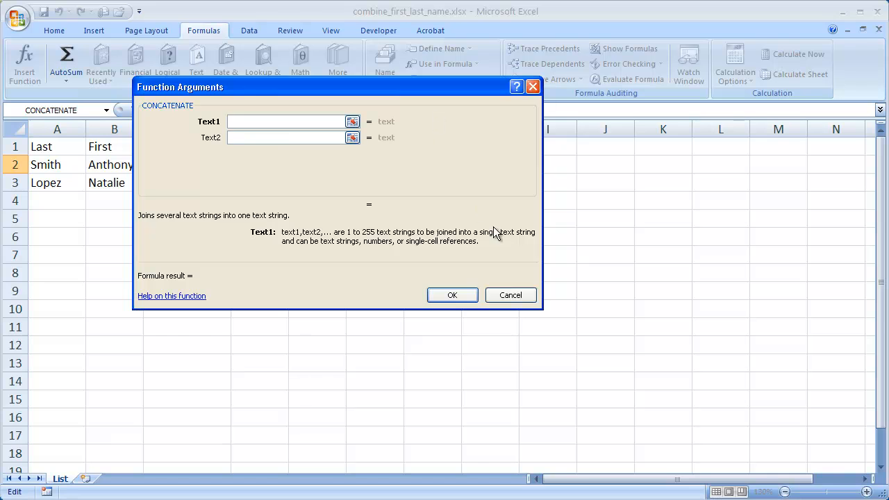
{"action": "left_click", "coordinate": [511, 294]}
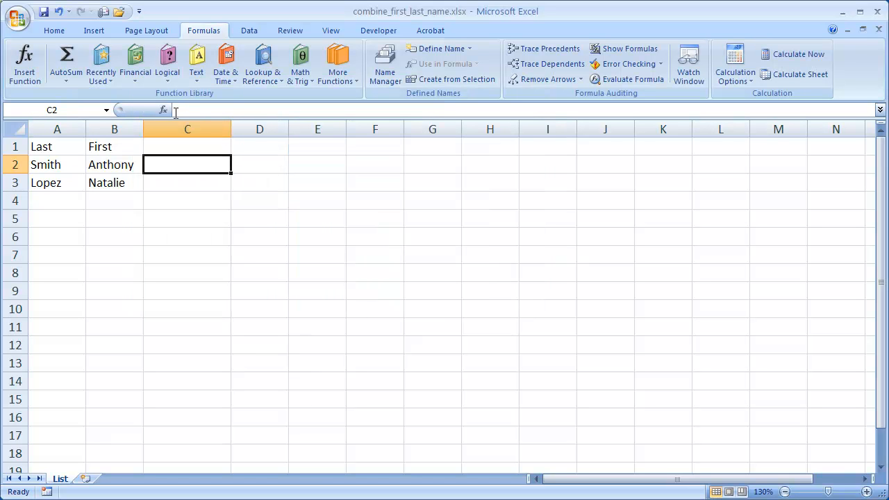
{"action": "mouse_move", "coordinate": [163, 111]}
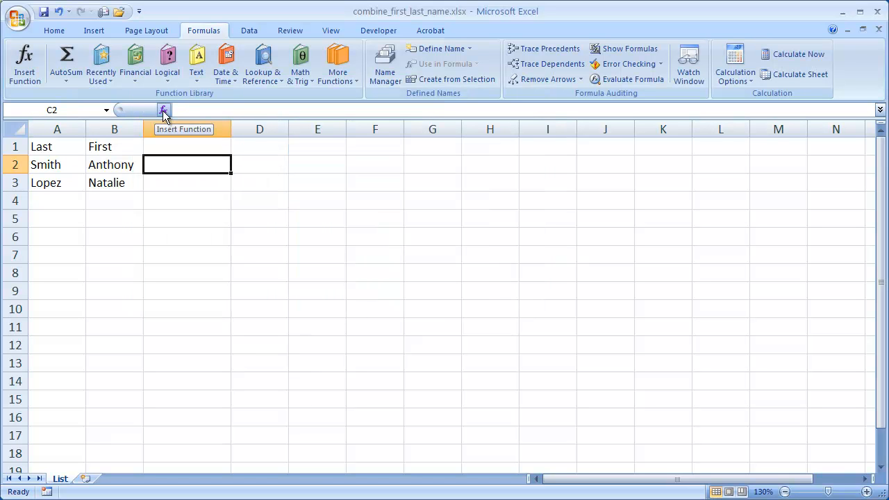
{"action": "left_click", "coordinate": [163, 110]}
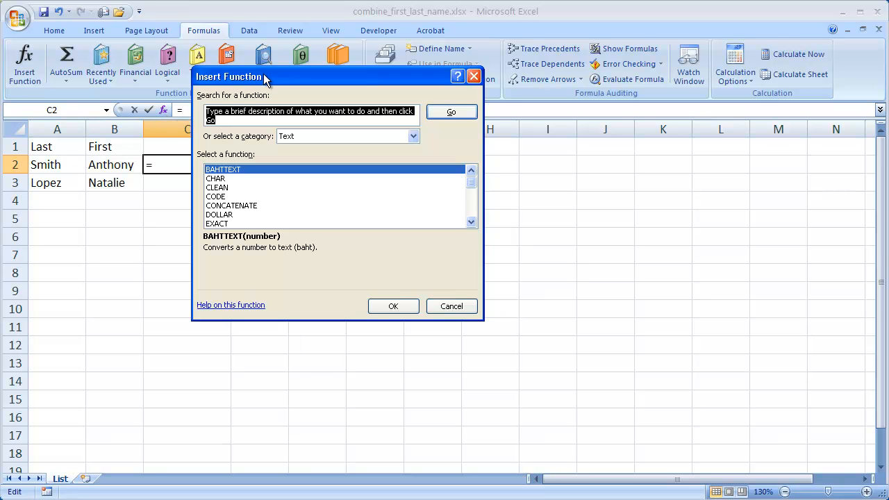
{"action": "mouse_move", "coordinate": [229, 201]}
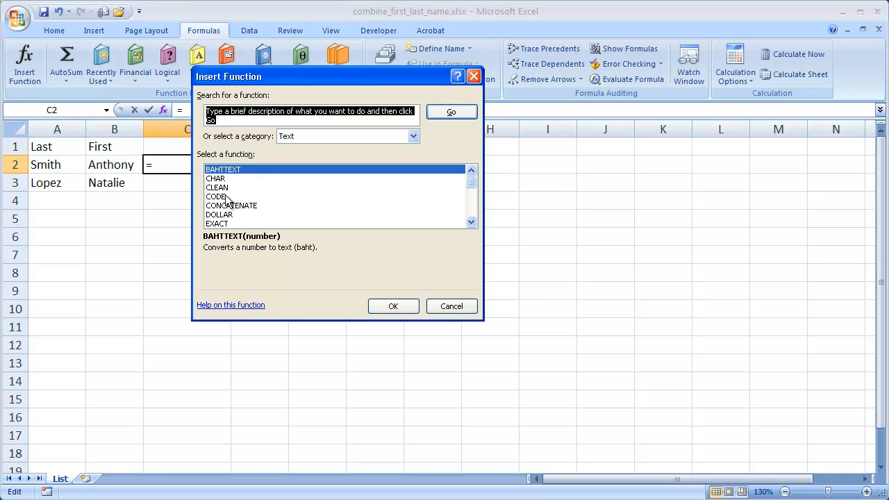
{"action": "mouse_move", "coordinate": [278, 221]}
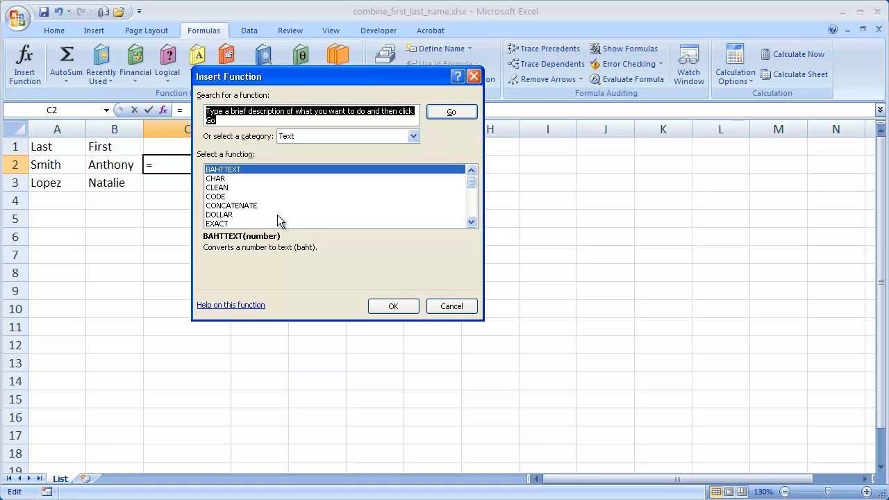
{"action": "left_click", "coordinate": [451, 306]}
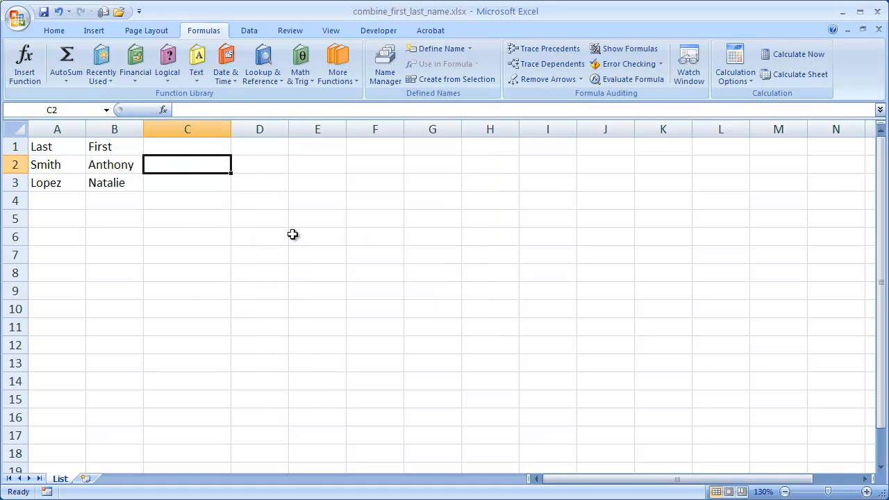
- Start a CONCATENATE formula in C2 by typing =con and choosing CONCATENATE
{"action": "type", "text": "="}
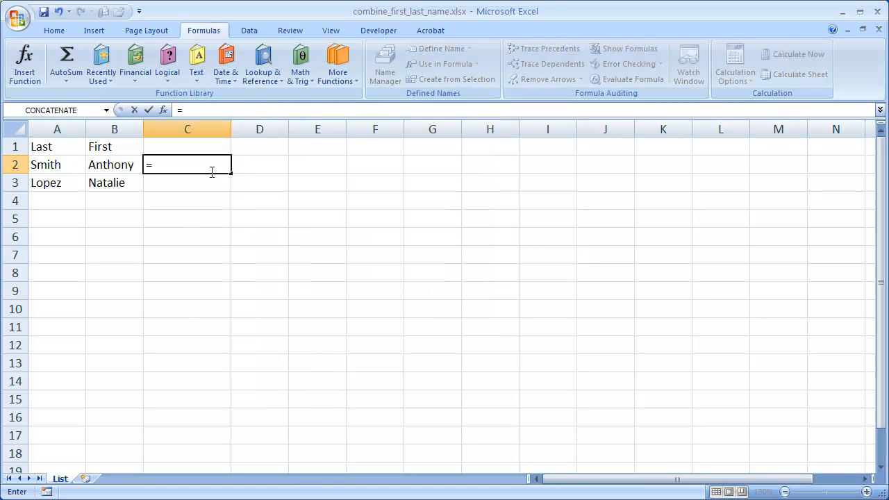
{"action": "type", "text": "con"}
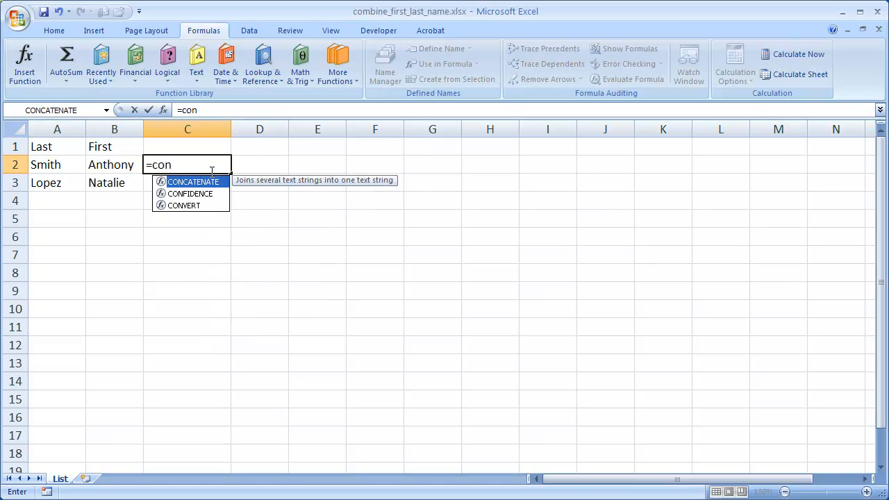
{"action": "mouse_move", "coordinate": [193, 193]}
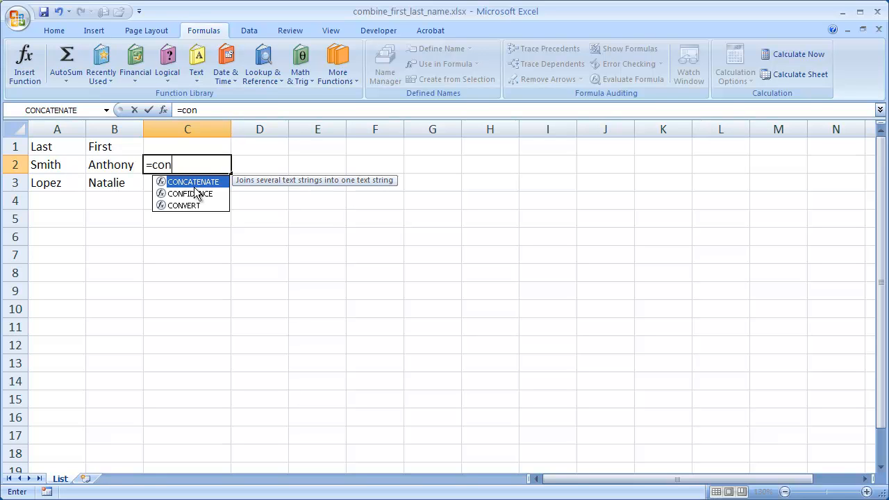
{"action": "mouse_move", "coordinate": [201, 198]}
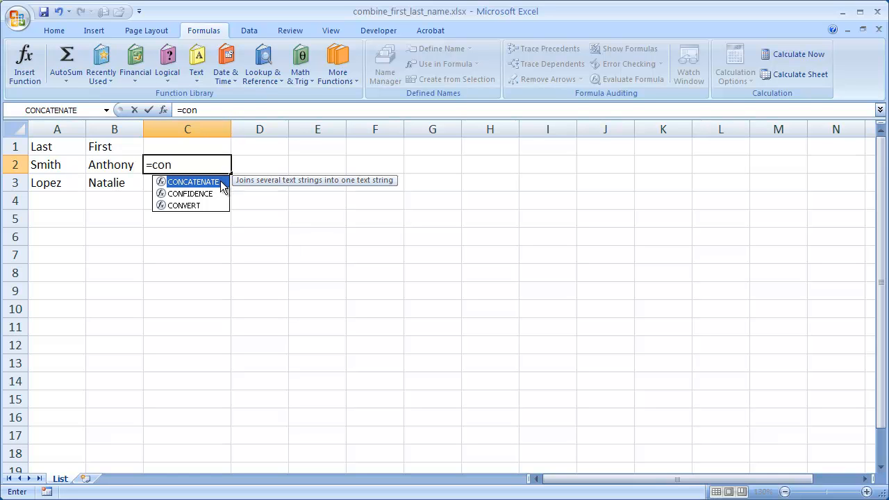
{"action": "double_click", "coordinate": [194, 181]}
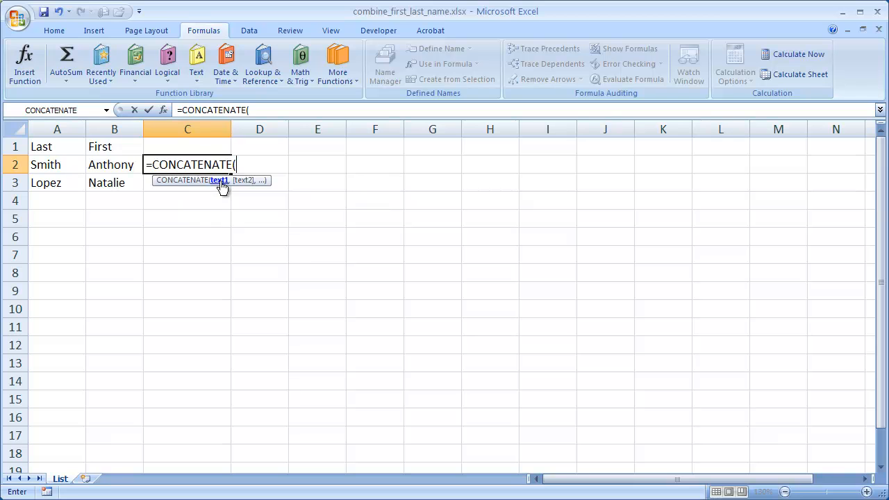
{"action": "mouse_move", "coordinate": [194, 155]}
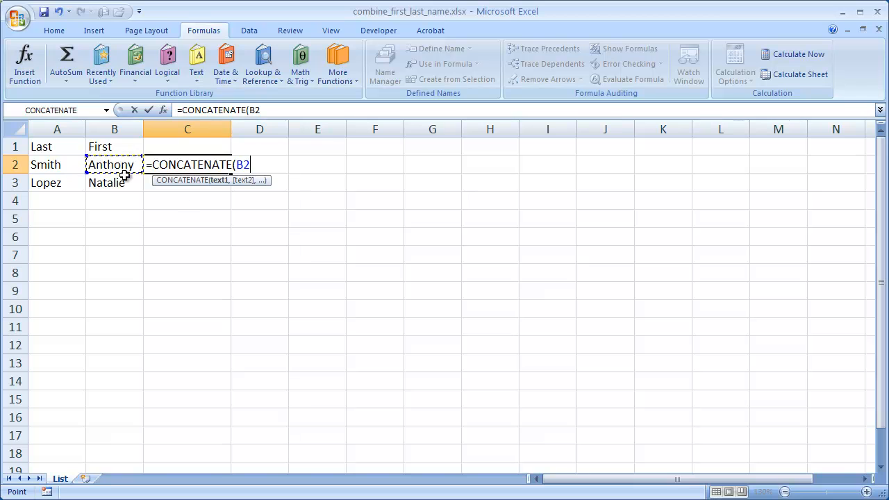
{"action": "type", "text": ","}
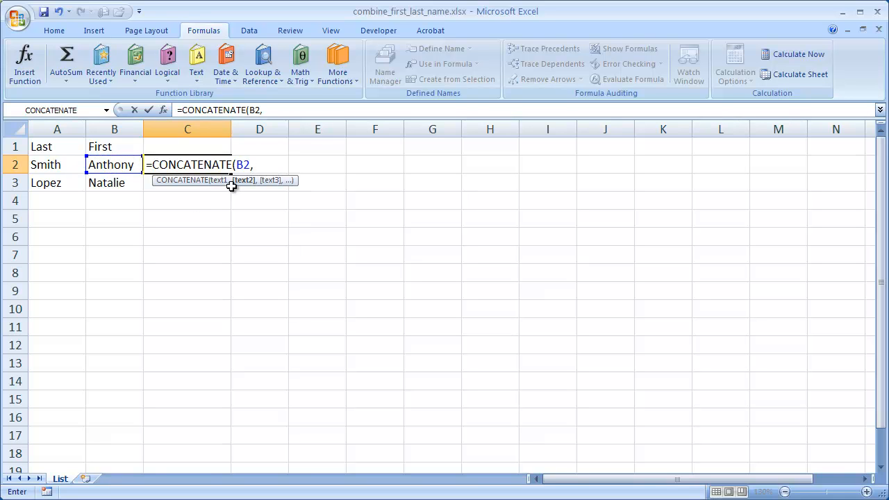
{"action": "mouse_move", "coordinate": [243, 179]}
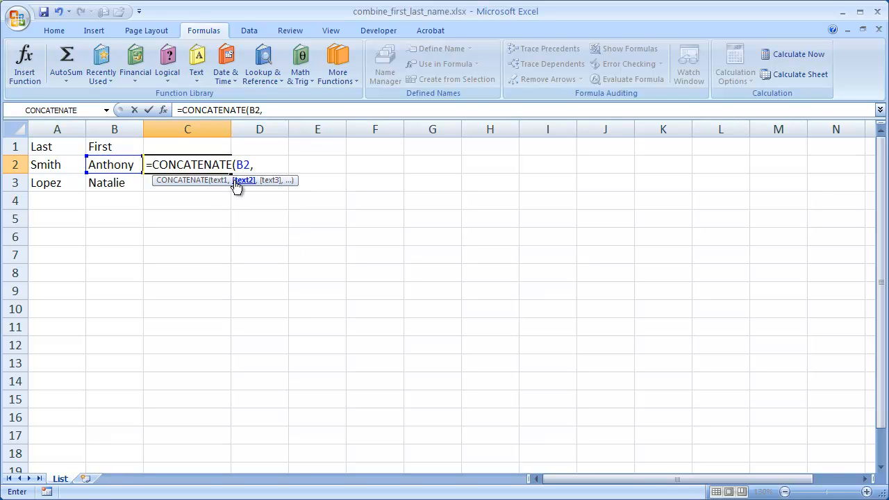
{"action": "mouse_move", "coordinate": [63, 164]}
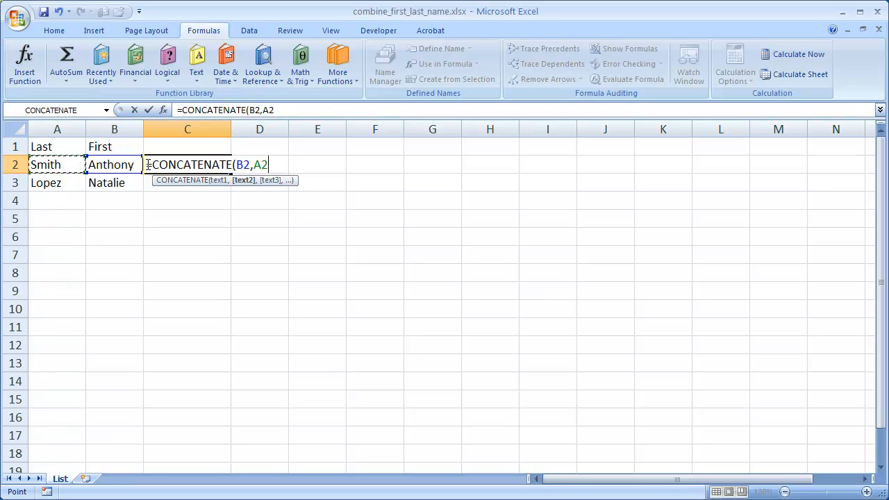
{"action": "key", "text": "Backspace"}
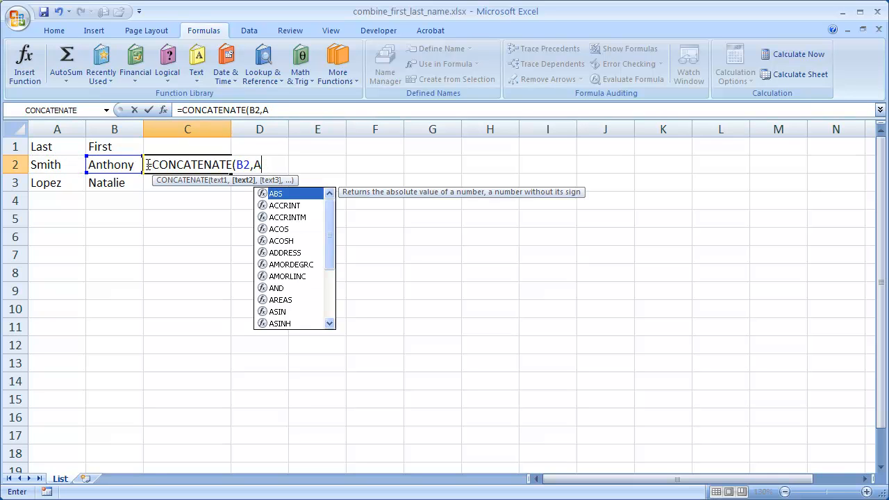
{"action": "key", "text": "Backspace"}
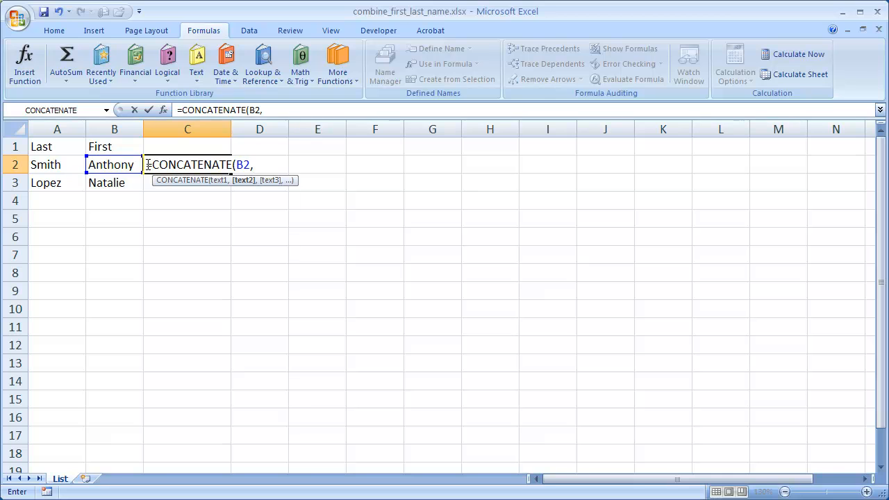
{"action": "type", "text": "\""}
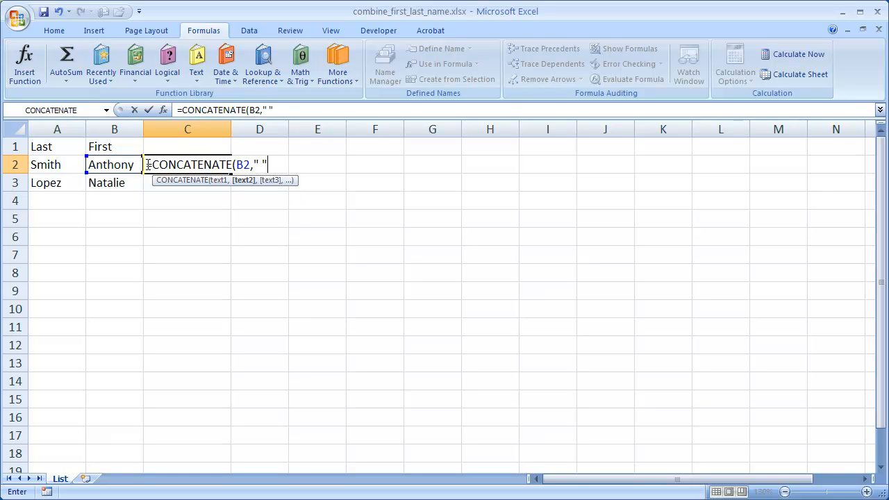
{"action": "type", "text": ","}
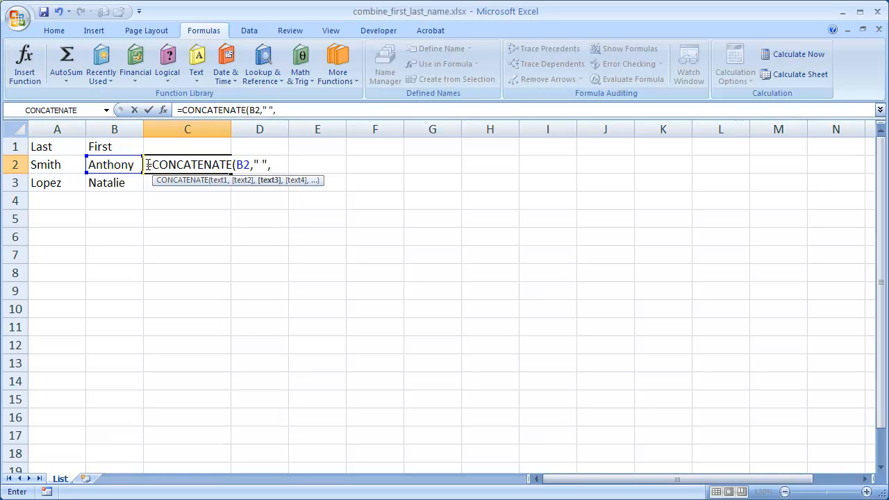
{"action": "left_click", "coordinate": [57, 164]}
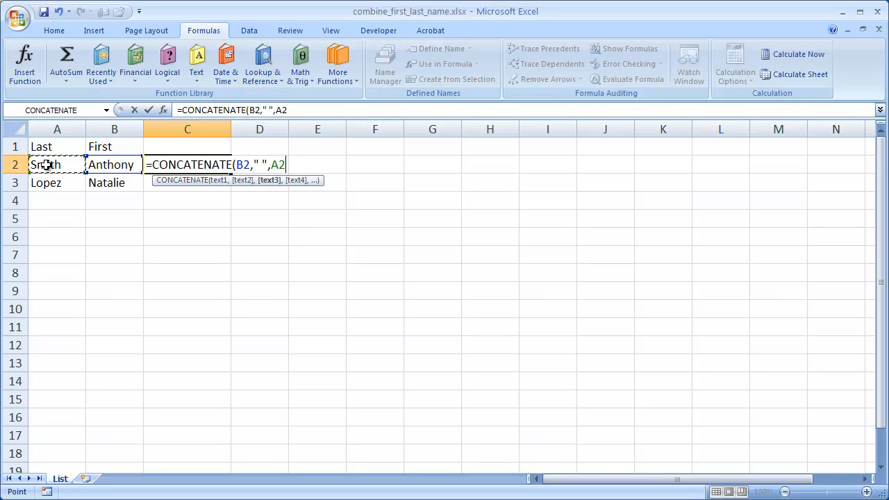
{"action": "type", "text": ")"}
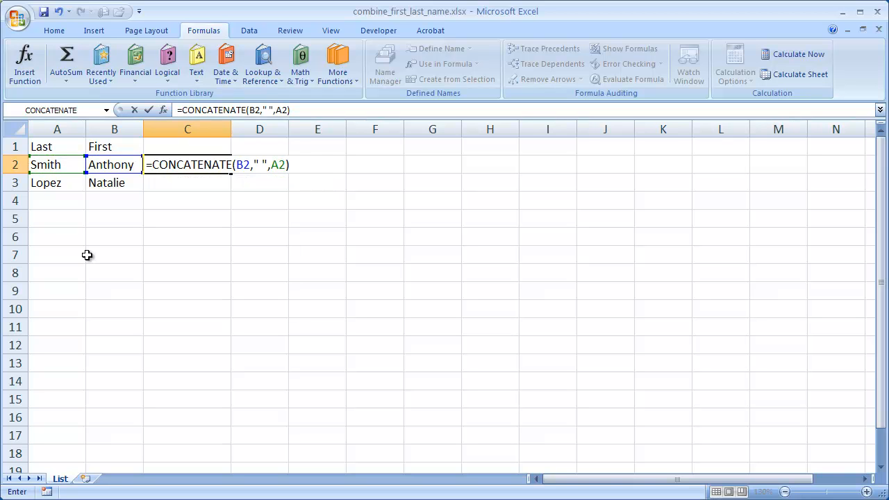
{"action": "key", "text": "Return"}
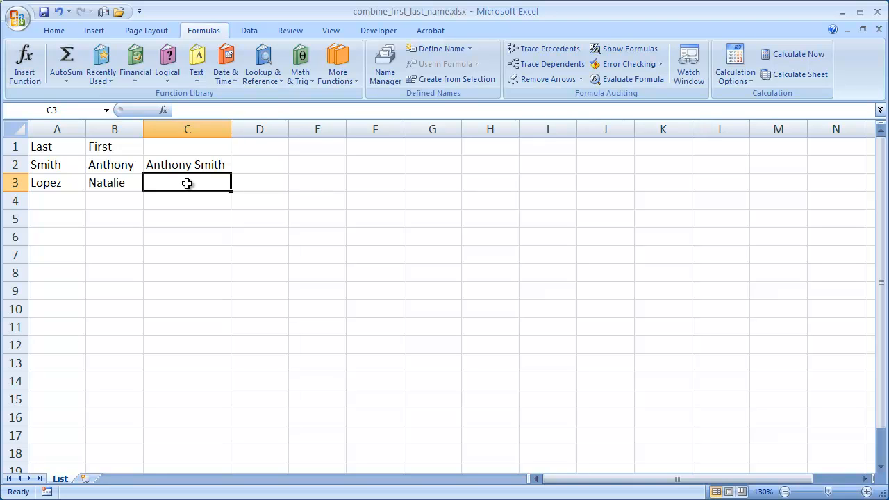
{"action": "type", "text": "="}
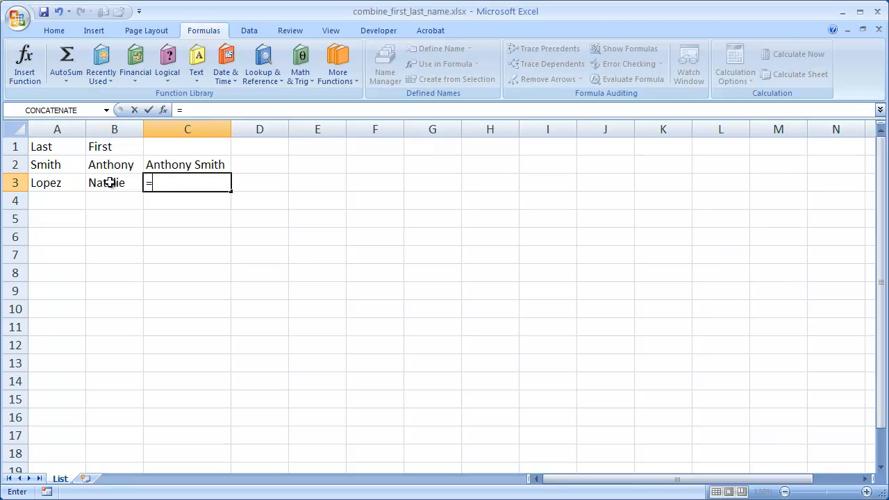
{"action": "left_click", "coordinate": [113, 182]}
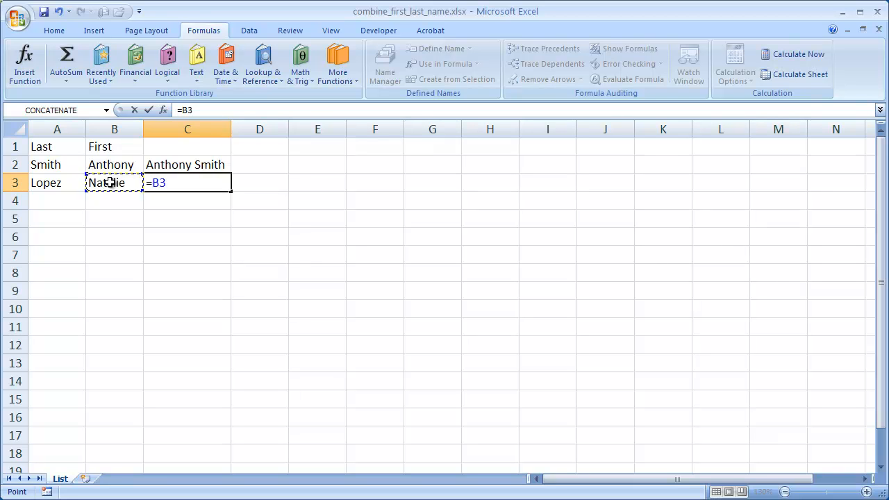
{"action": "type", "text": "&"}
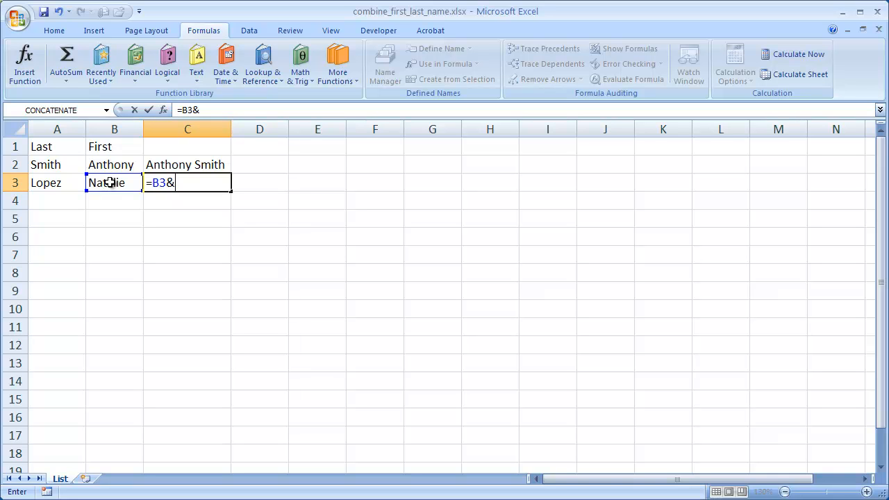
{"action": "type", "text": "\""}
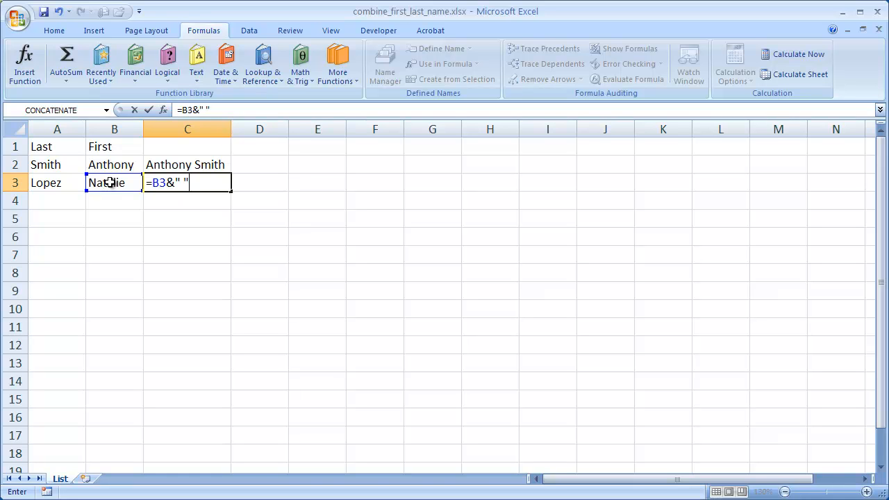
{"action": "type", "text": "&A3"}
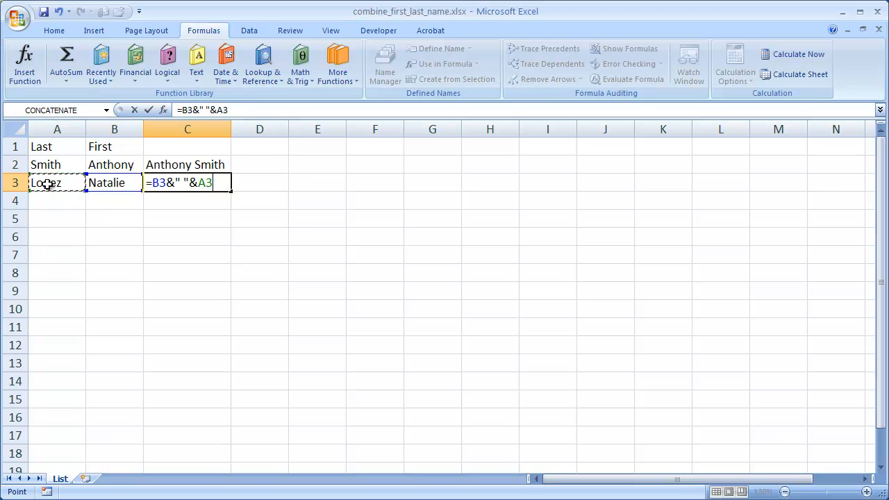
{"action": "key", "text": "Return"}
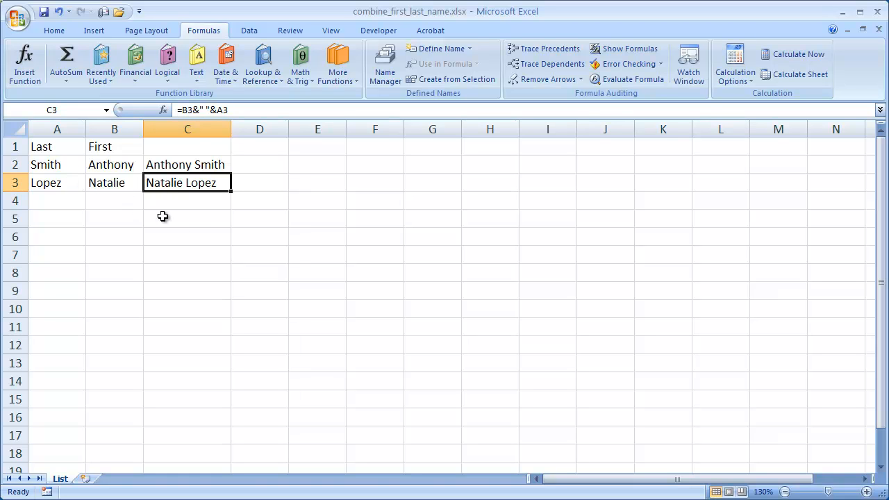
{"action": "mouse_move", "coordinate": [198, 229]}
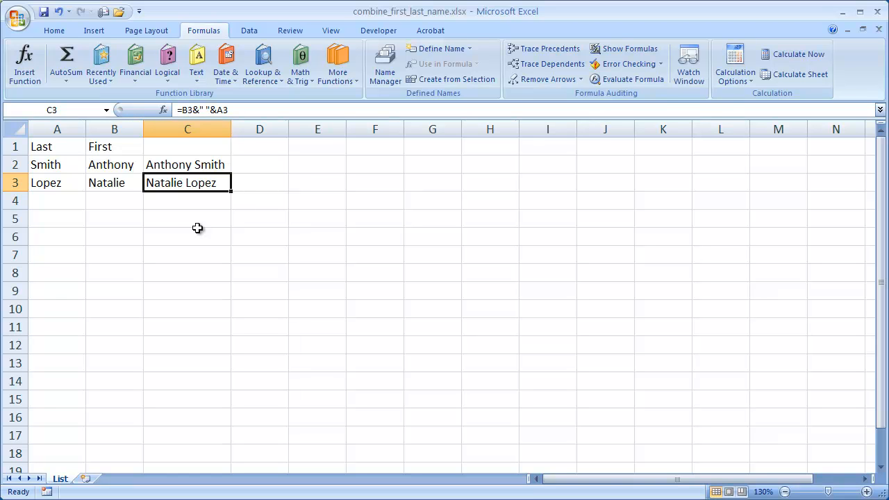
{"action": "mouse_move", "coordinate": [284, 281]}
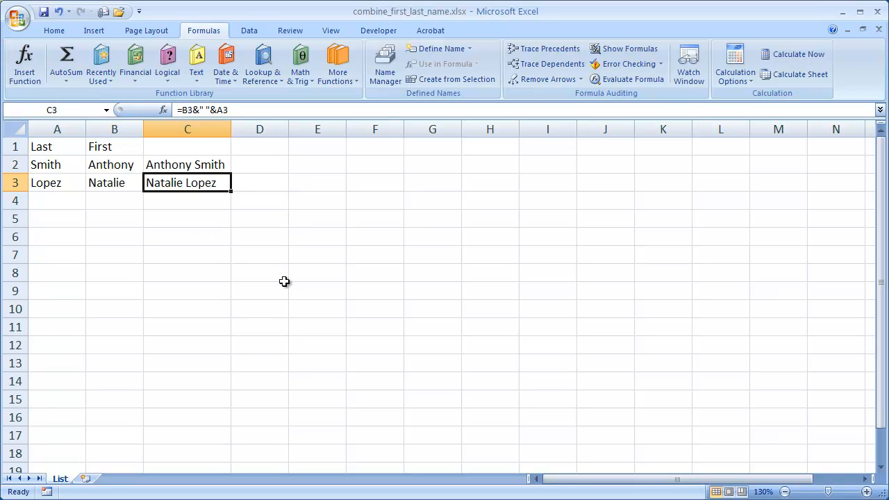